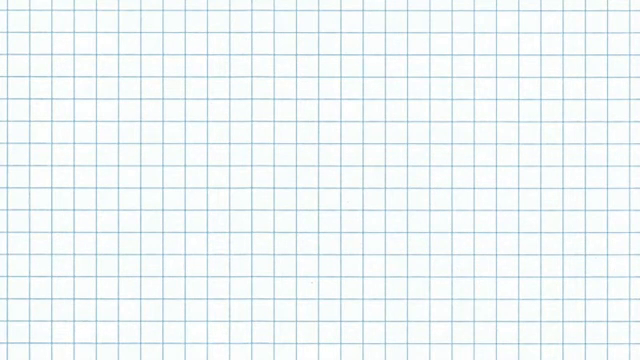
text(www.solidwork)
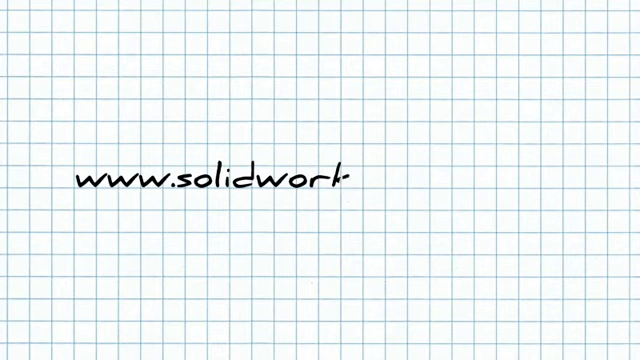